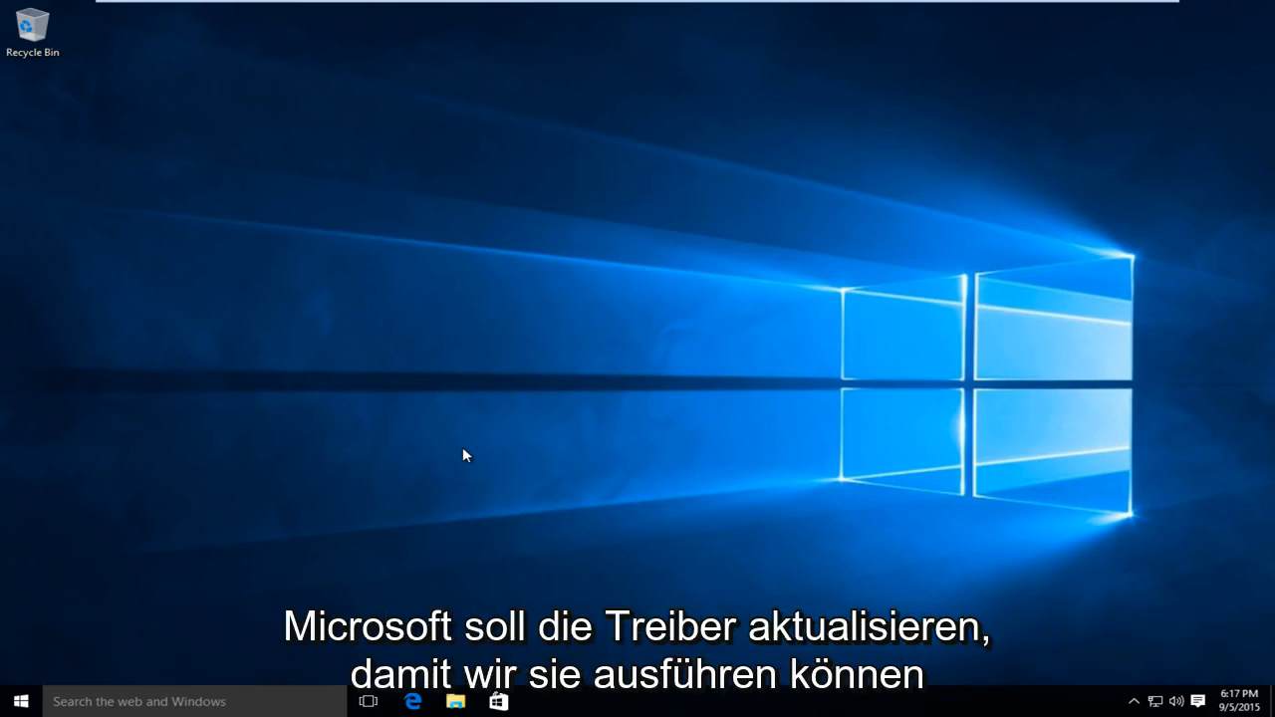
mouse_move(447, 456)
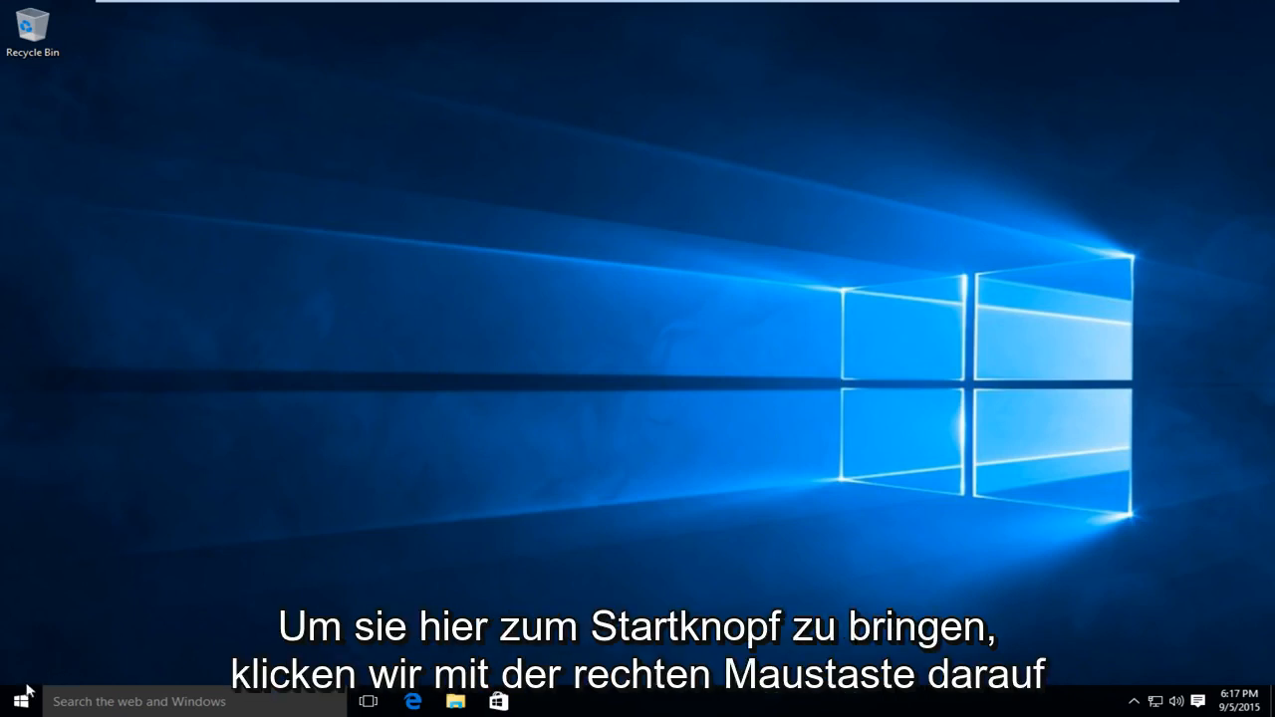
- Open System from the Start quick menu, then Advanced system settings
right_click(15, 701)
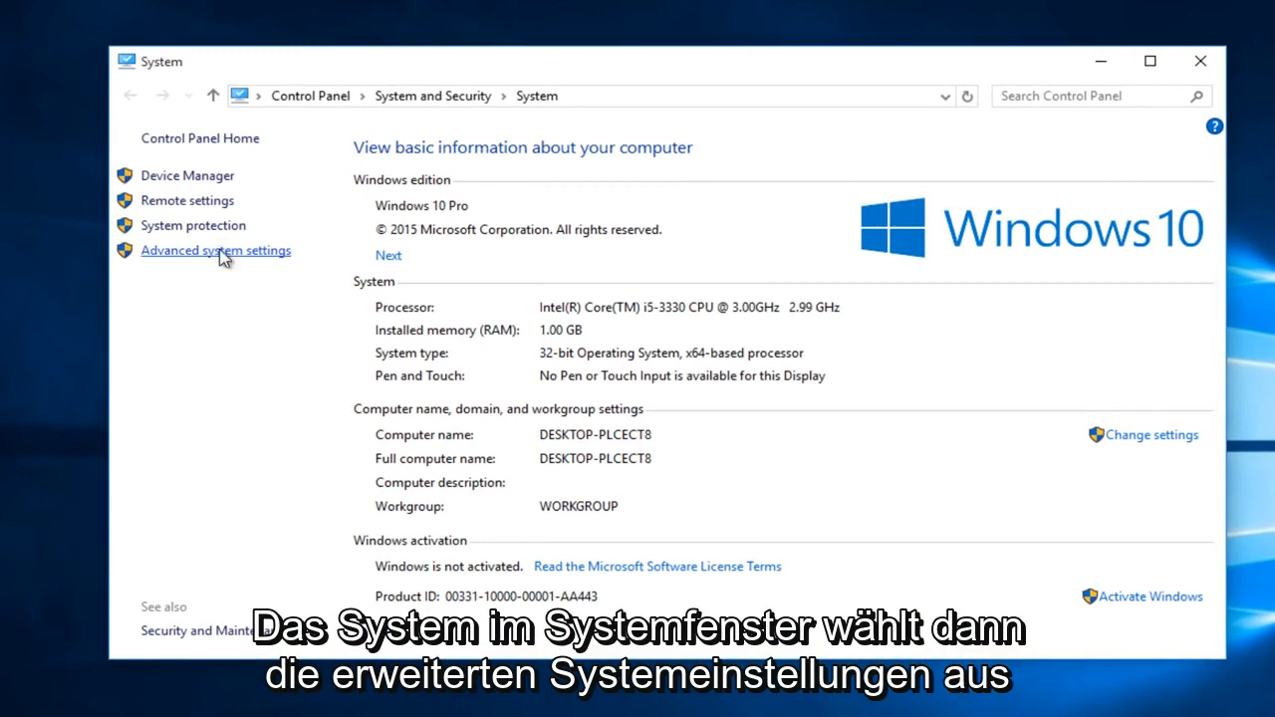
left_click(216, 250)
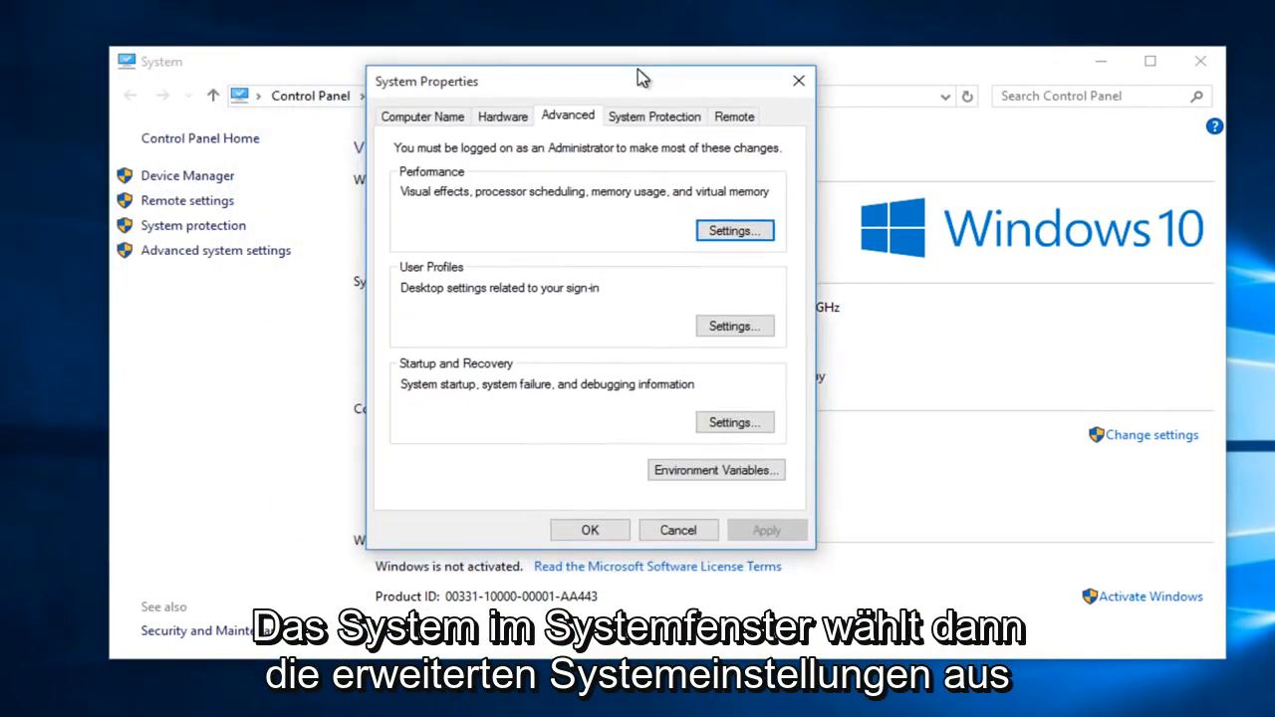
- Switch System Properties to Hardware and open Device Installation Settings
left_click(502, 115)
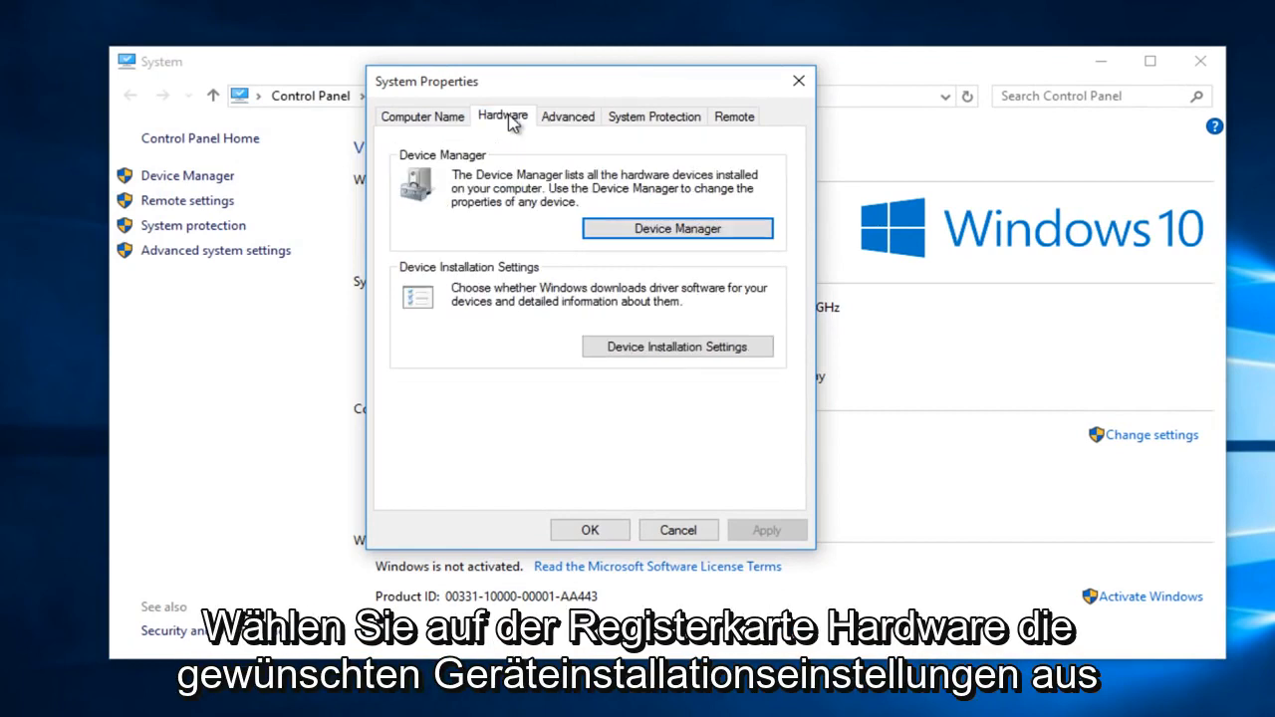
mouse_move(419, 282)
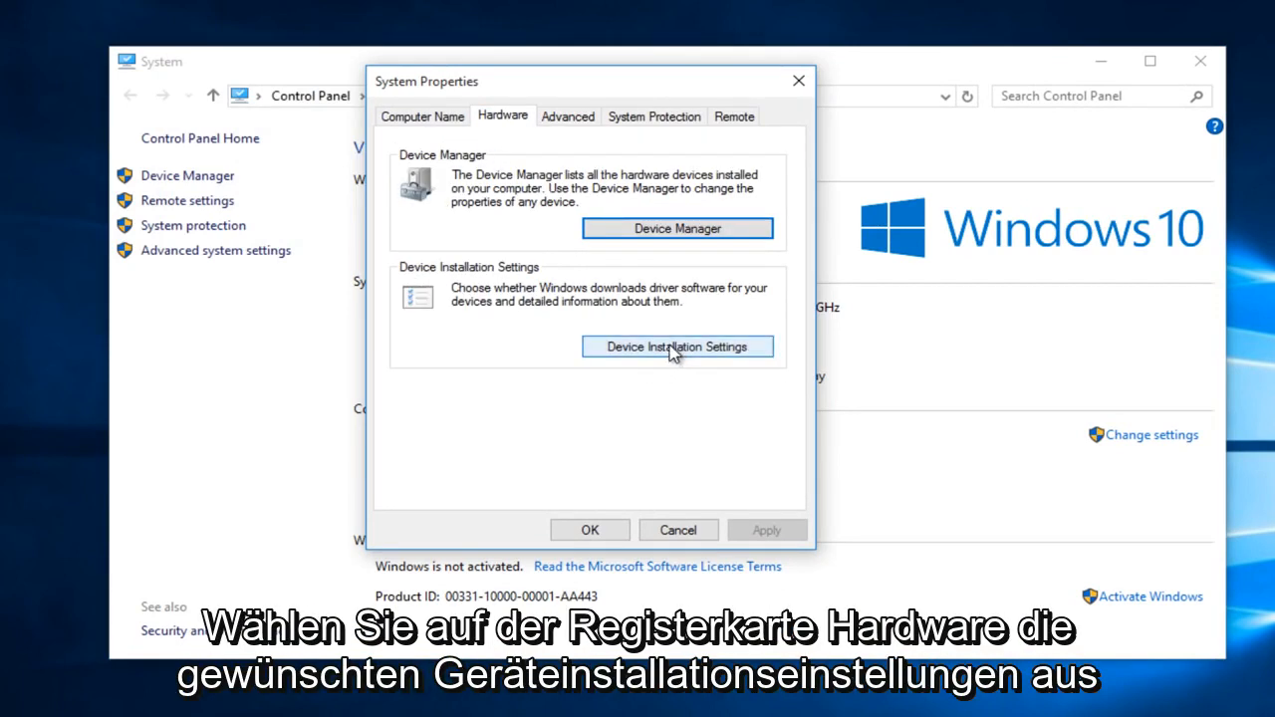
left_click(678, 345)
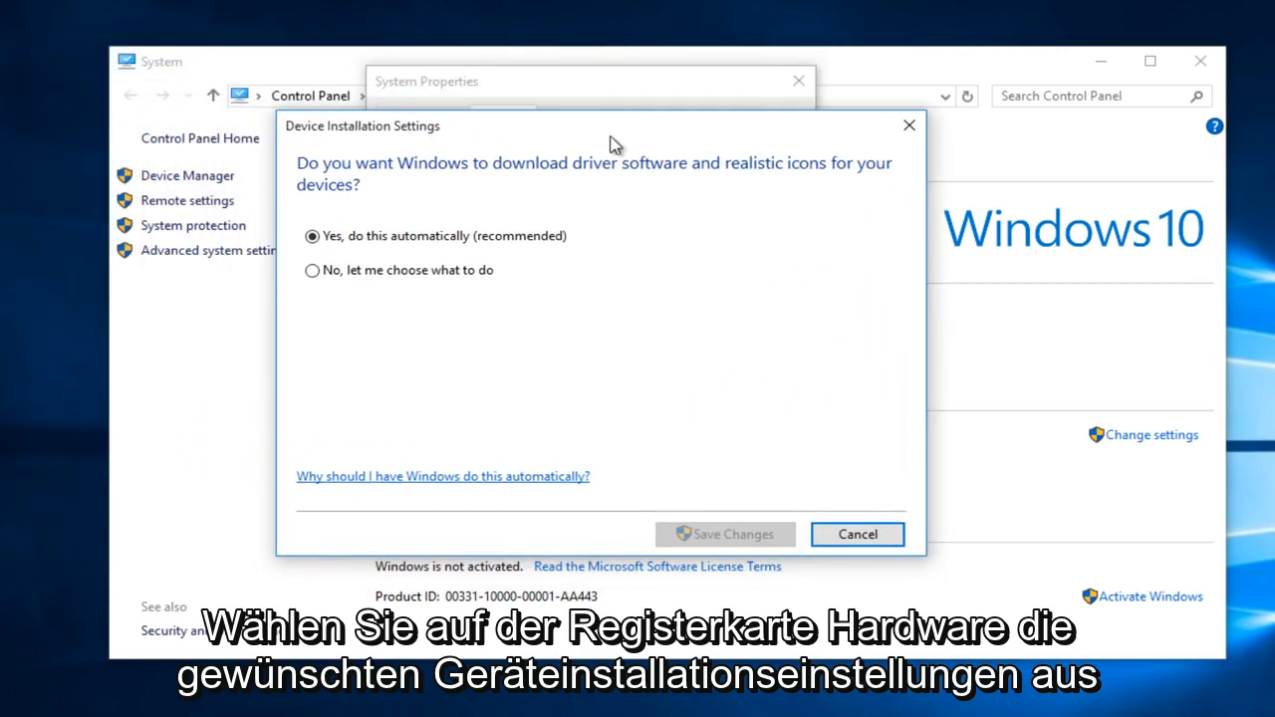
mouse_move(518, 181)
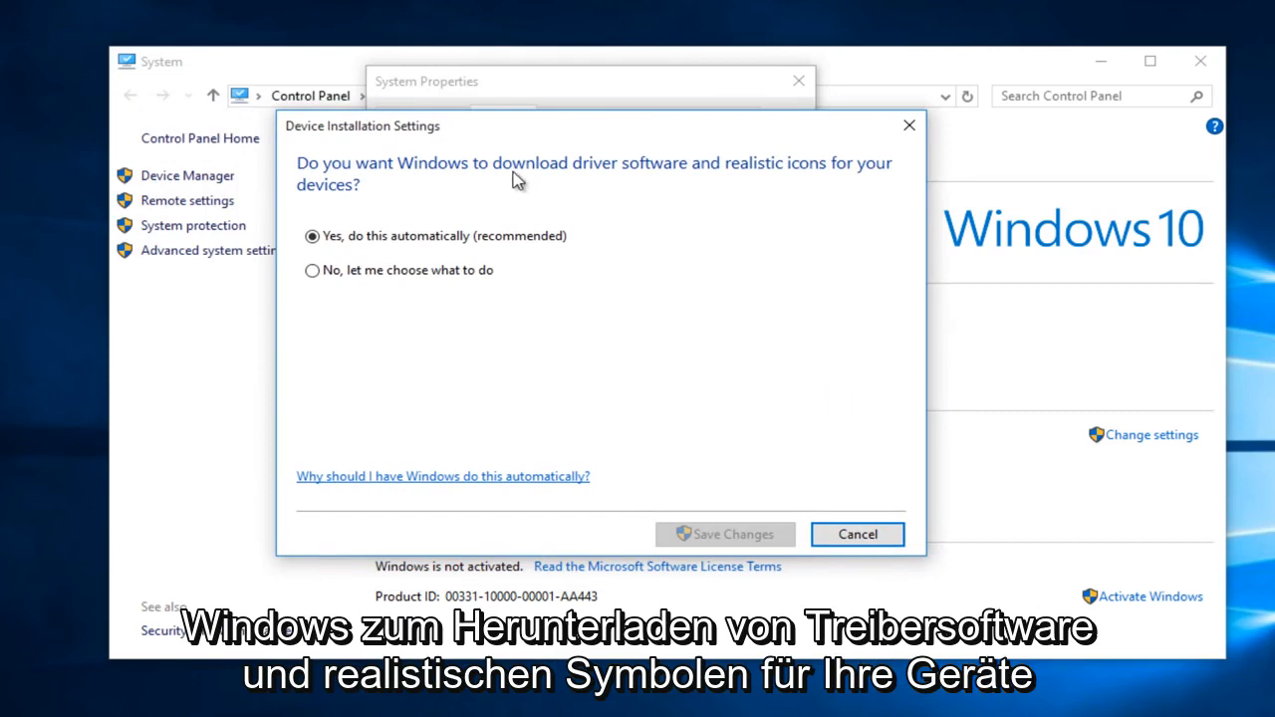
mouse_move(794, 190)
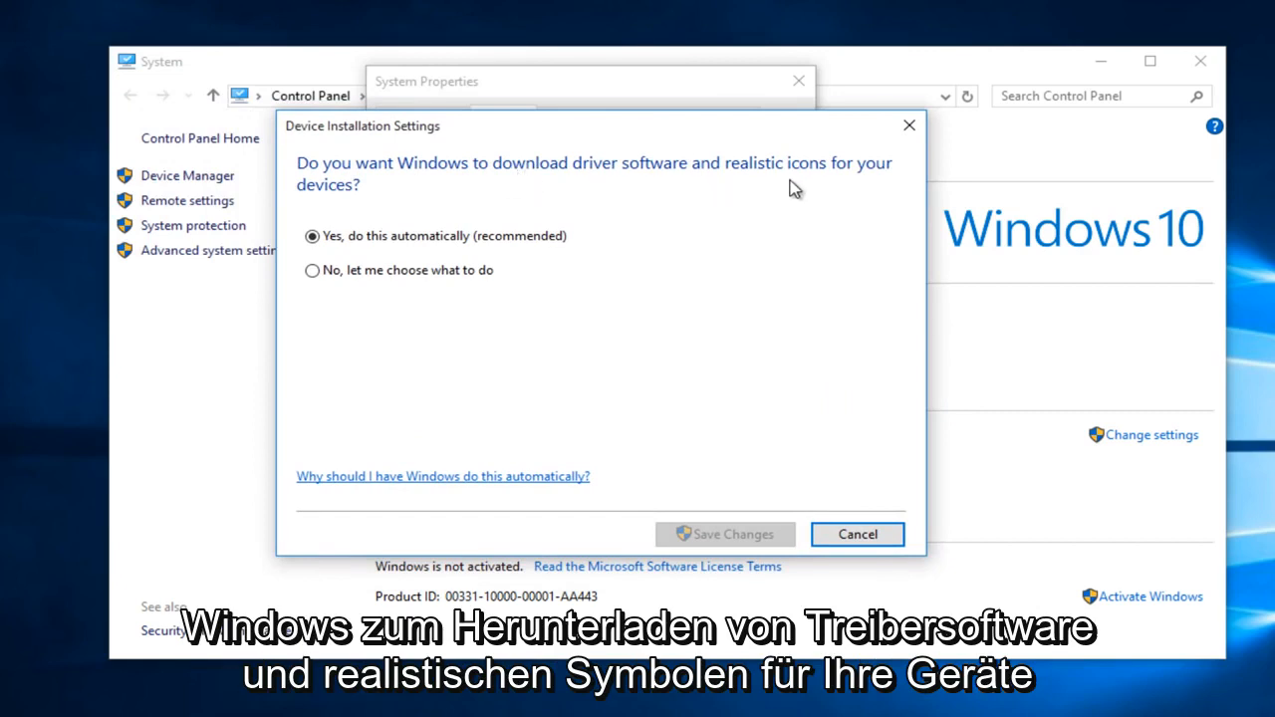
- Choose 'No, let me choose what to do' for automatic driver downloads
left_click(312, 237)
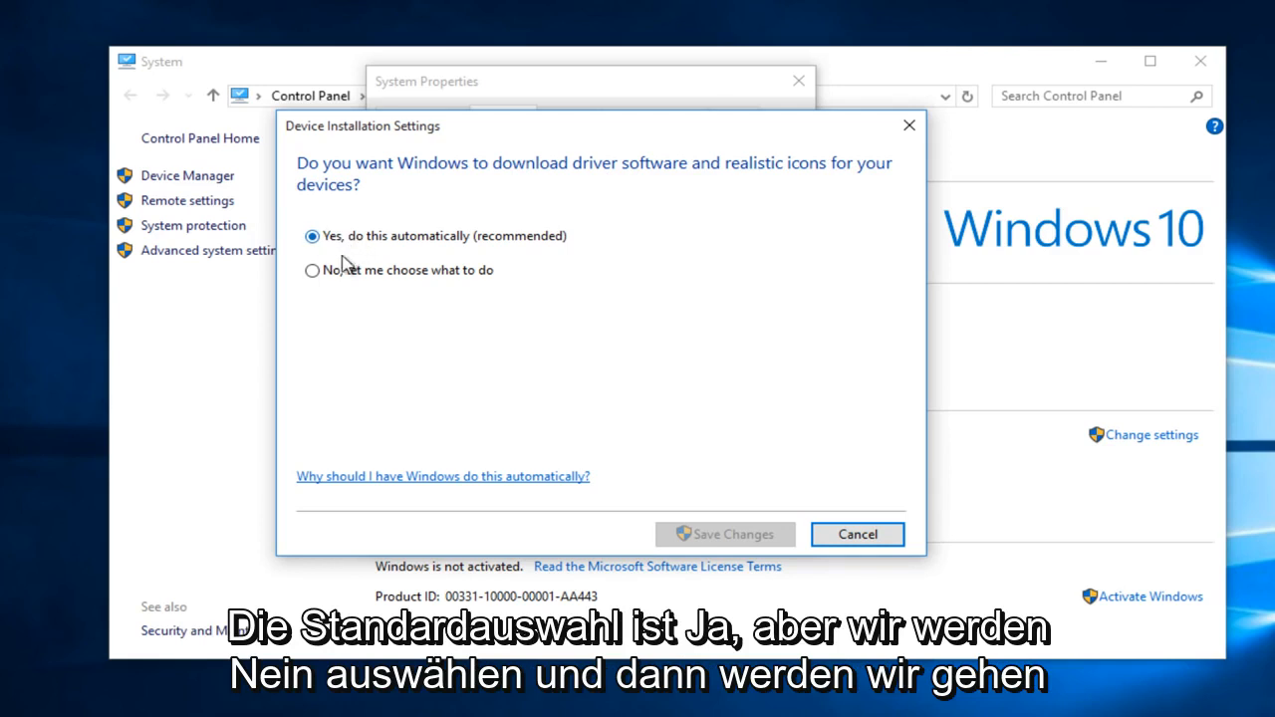
left_click(313, 270)
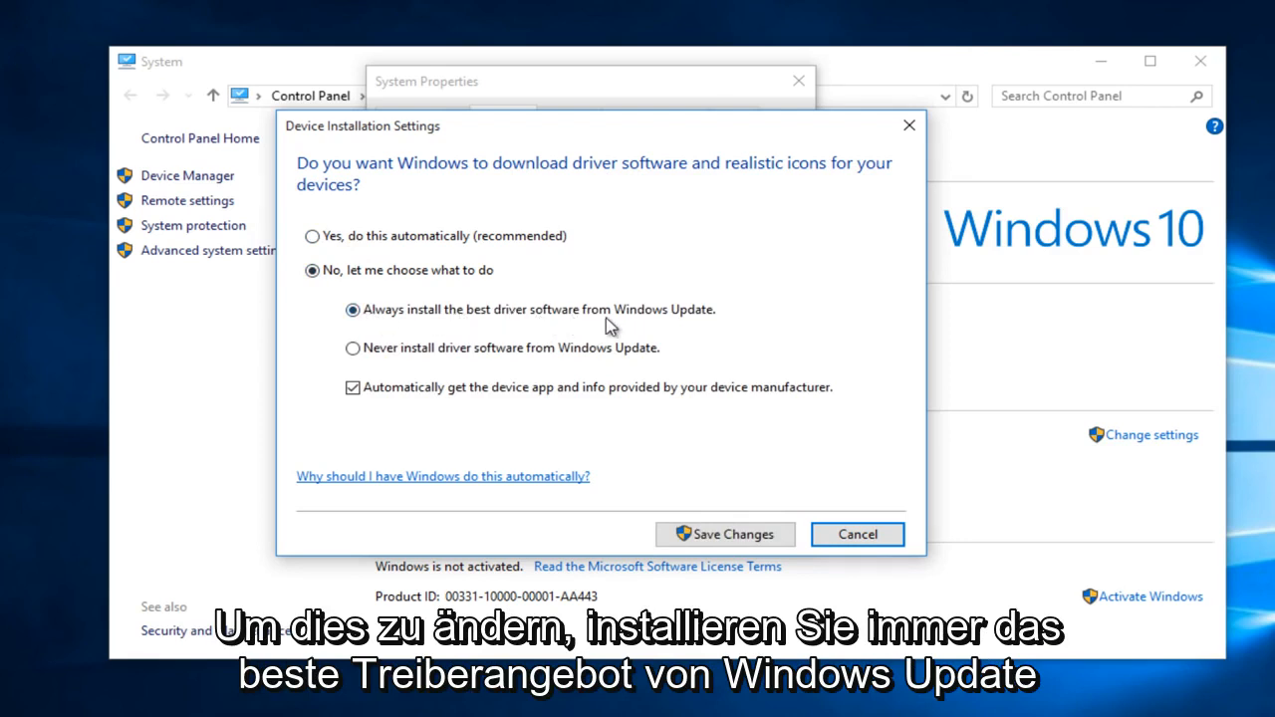
- Select 'Never install driver software from Windows Update', save, and close System Properties with OK
left_click(353, 348)
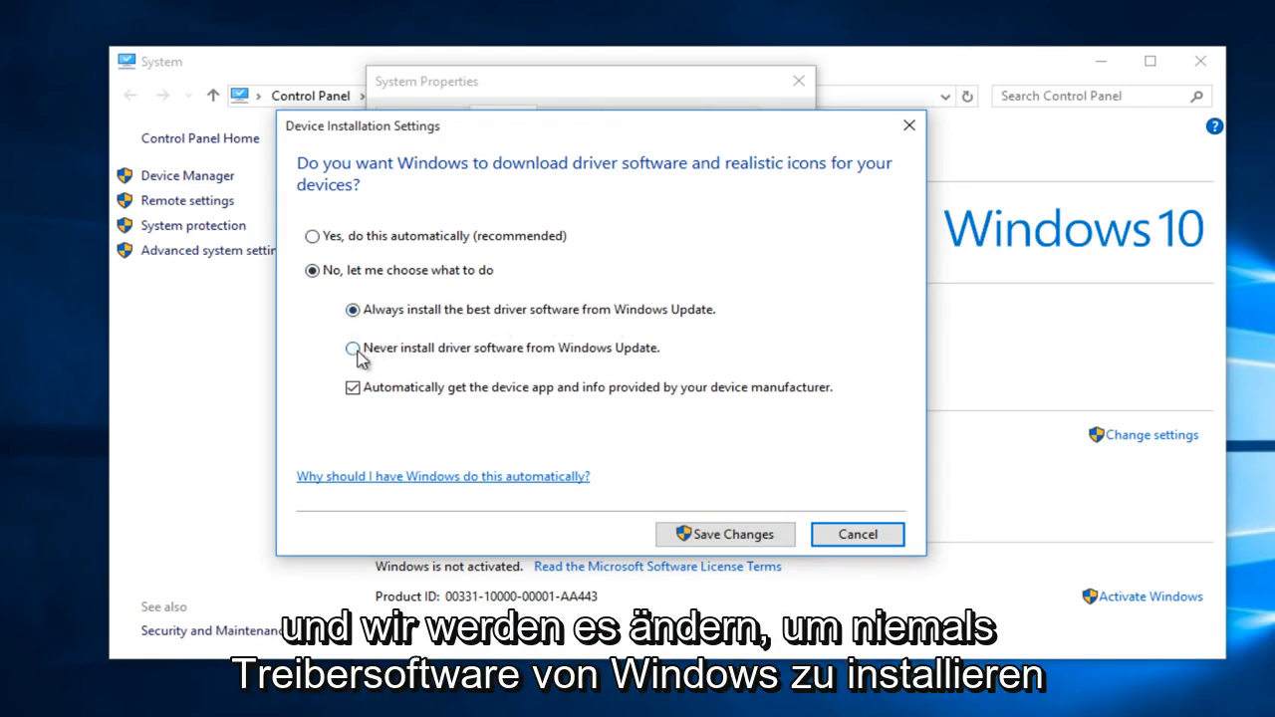
left_click(352, 348)
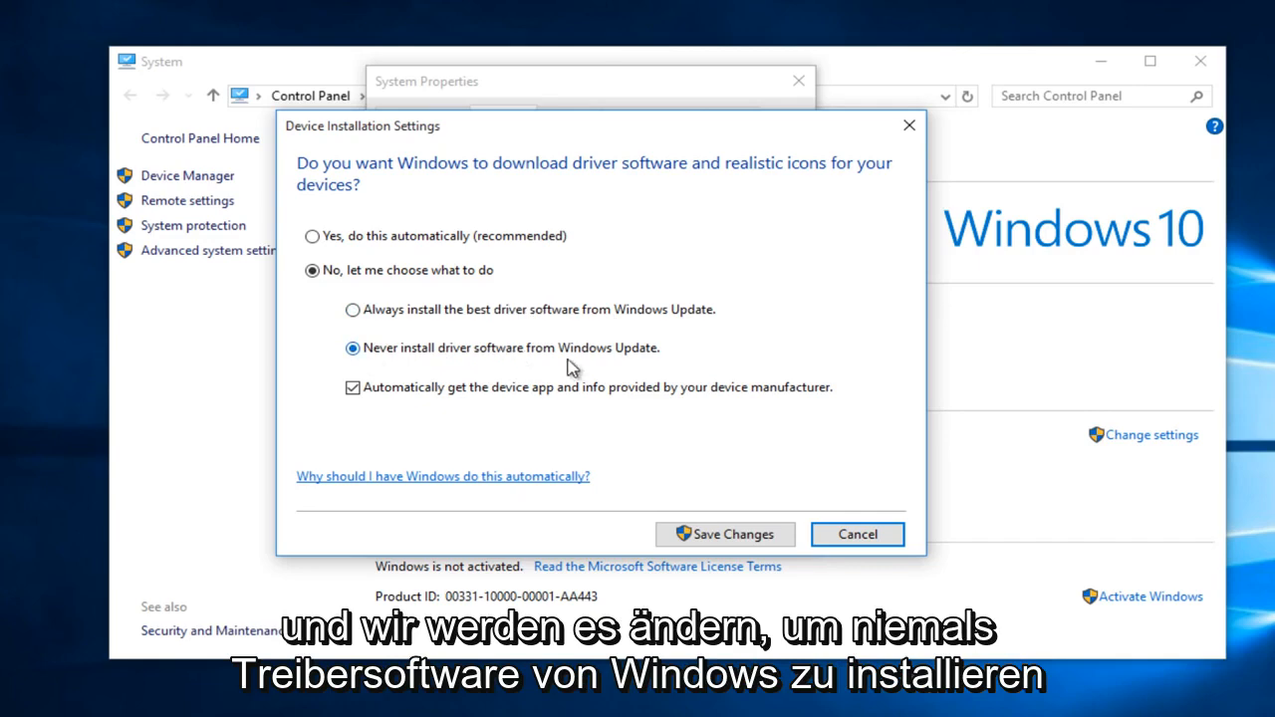
left_click(725, 534)
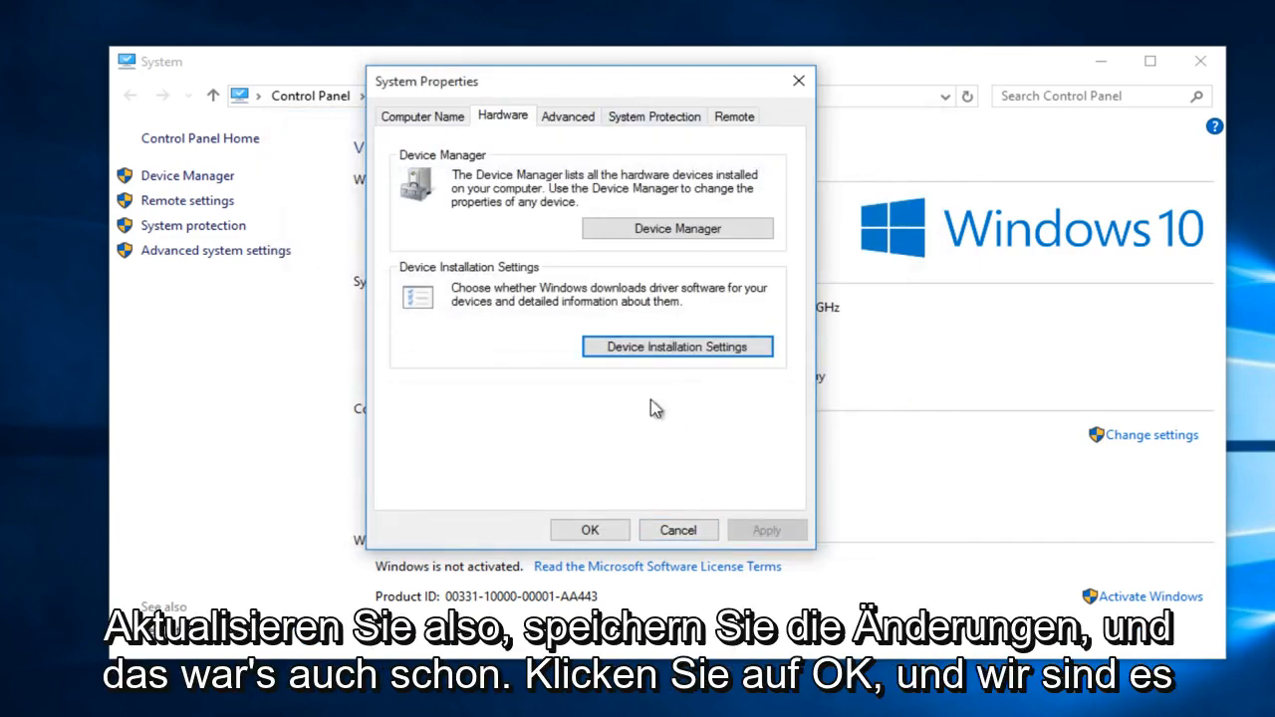
left_click(589, 529)
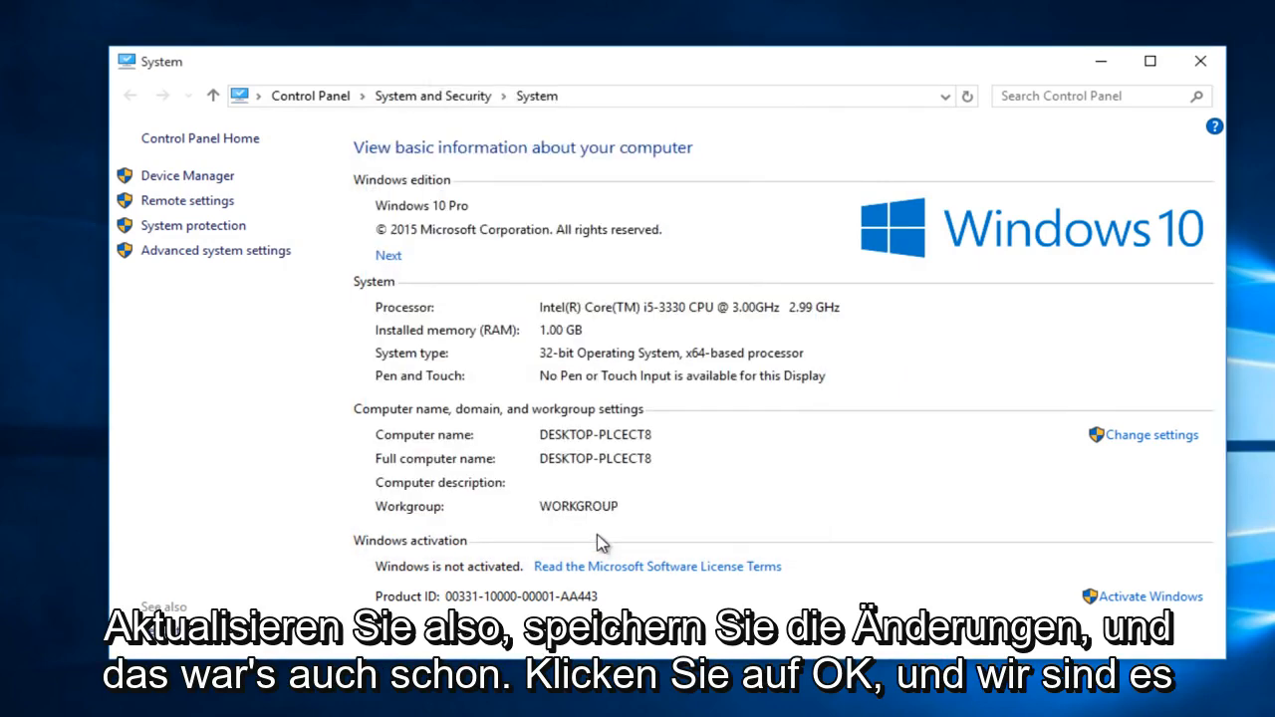